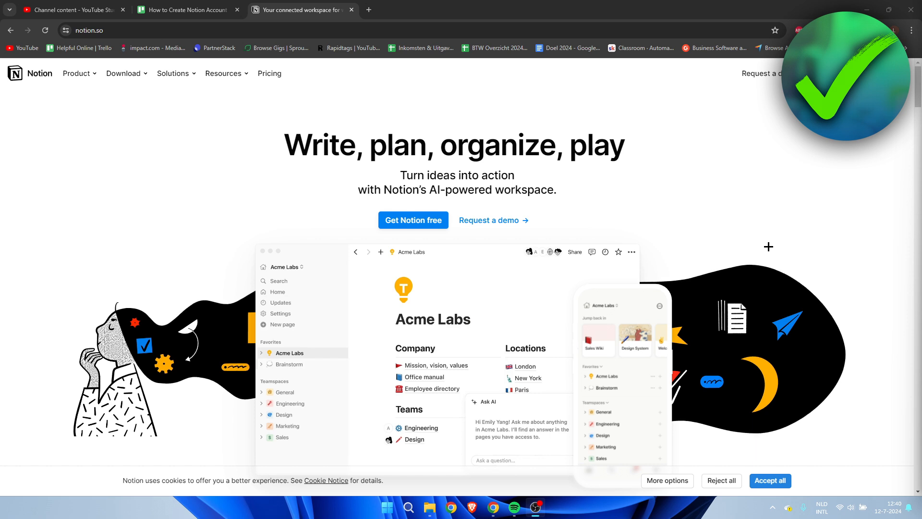
mouse_move(771, 251)
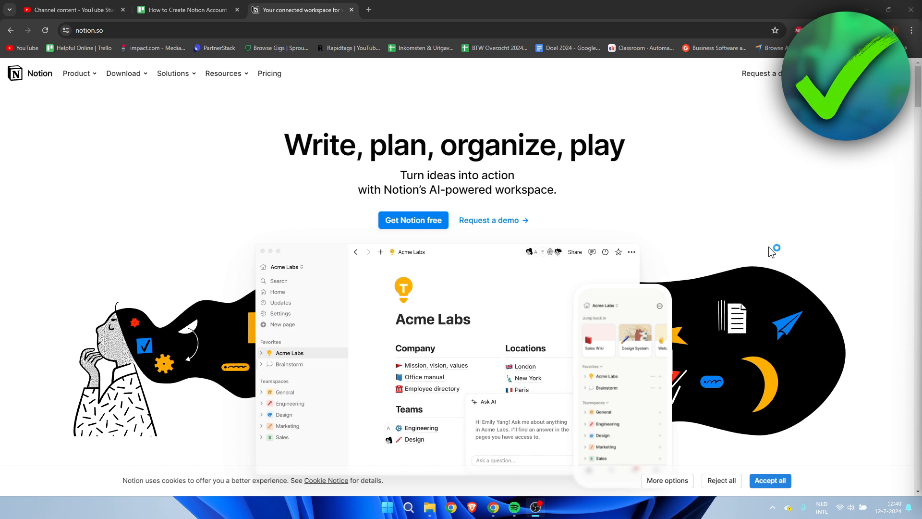
mouse_move(768, 246)
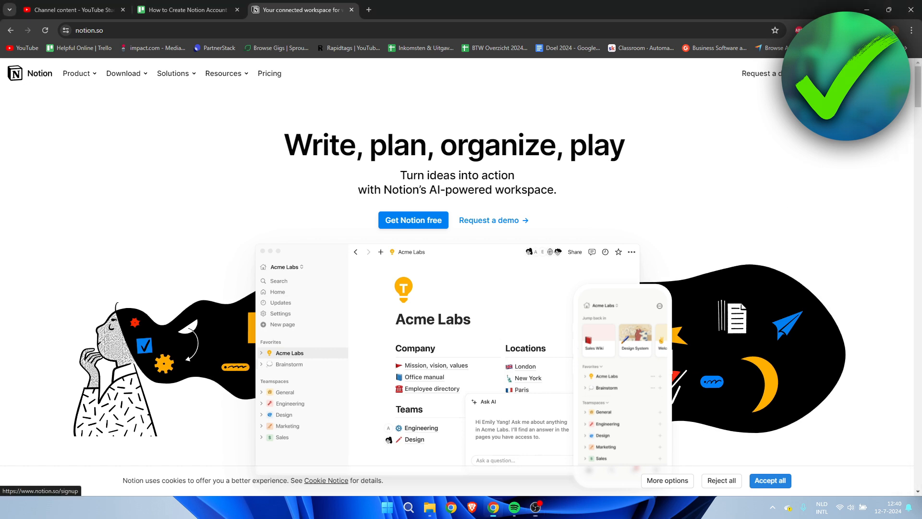
Start a free Notion sign-up with the Gmail address and submit it.
left_click(413, 220)
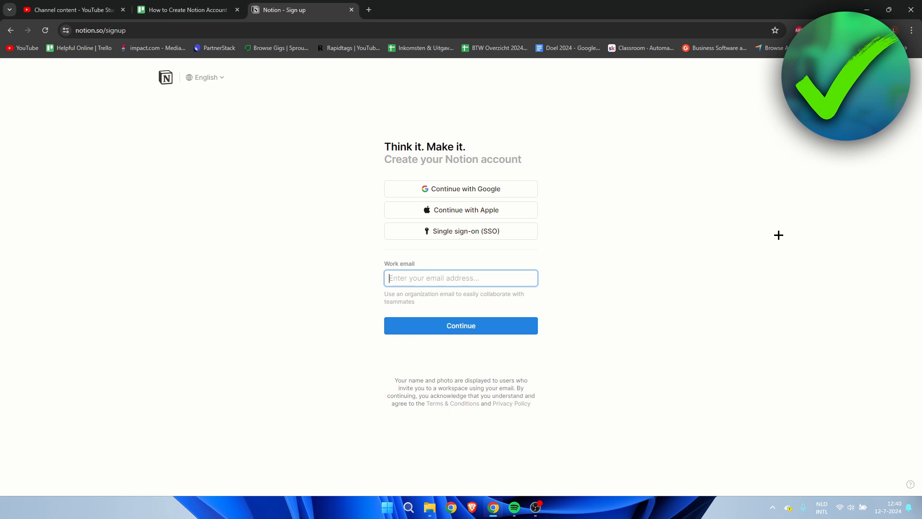
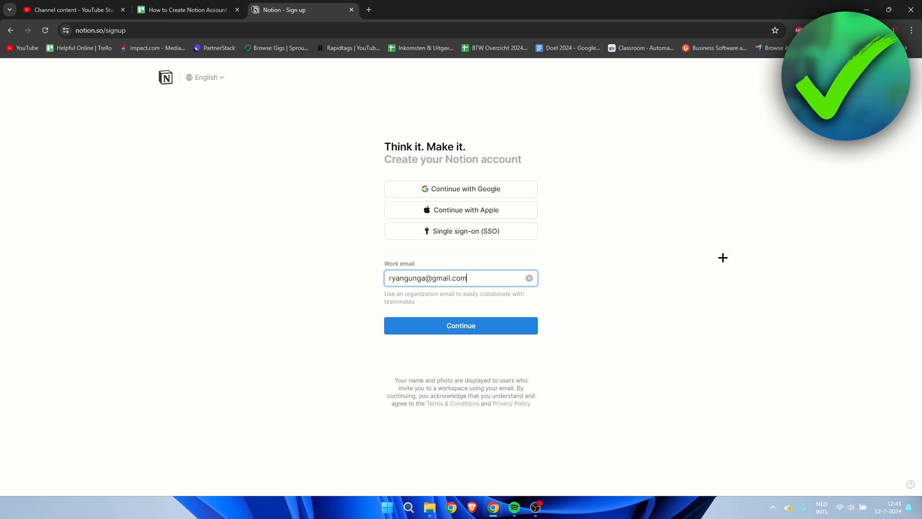
left_click(460, 326)
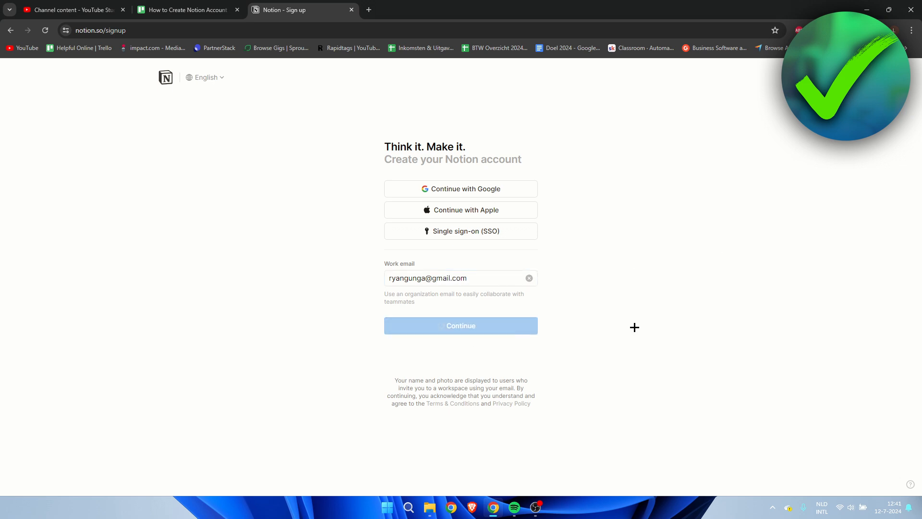
left_click(461, 325)
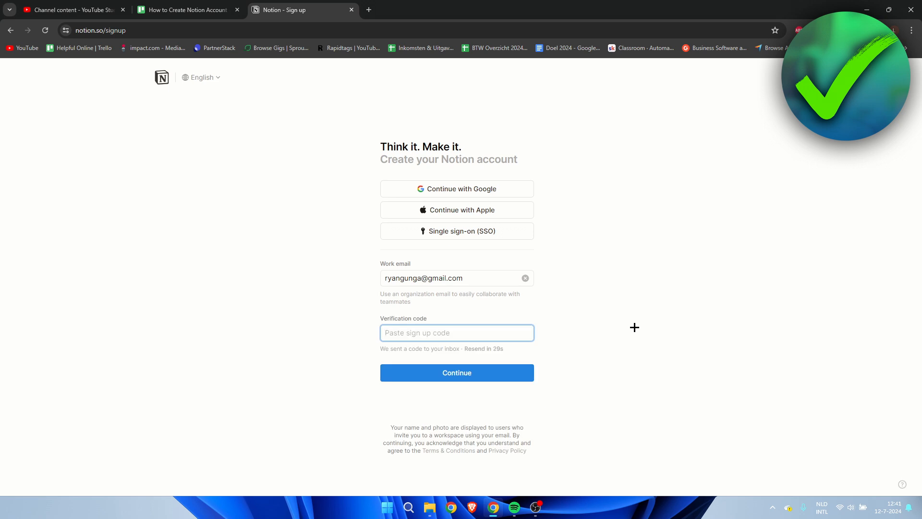
left_click(417, 10)
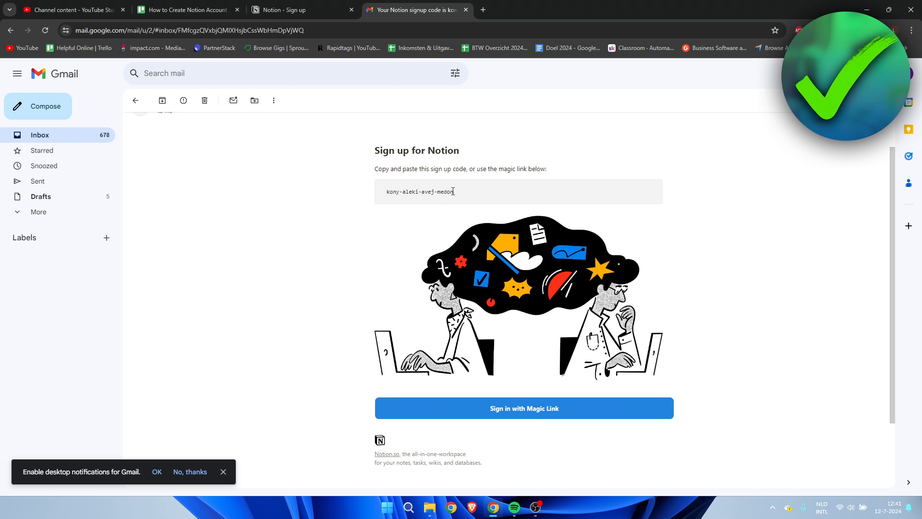
scroll("up", 3)
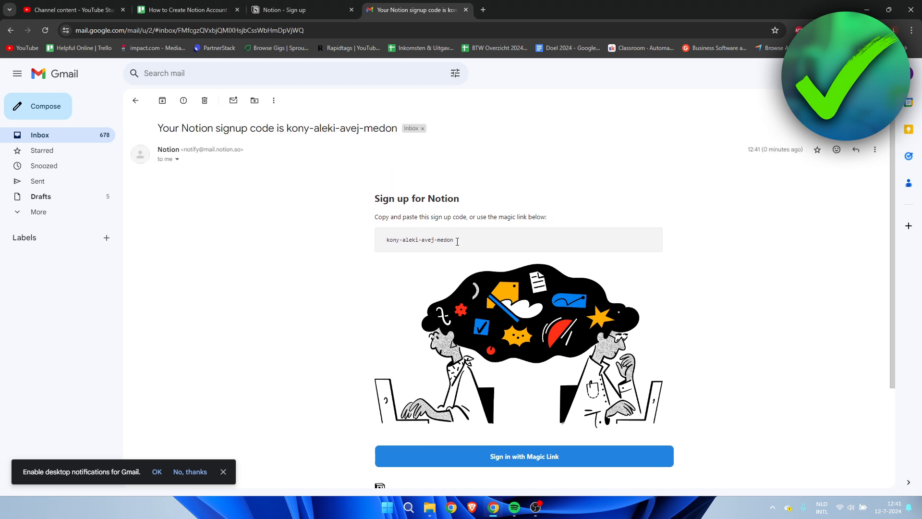
left_click(302, 10)
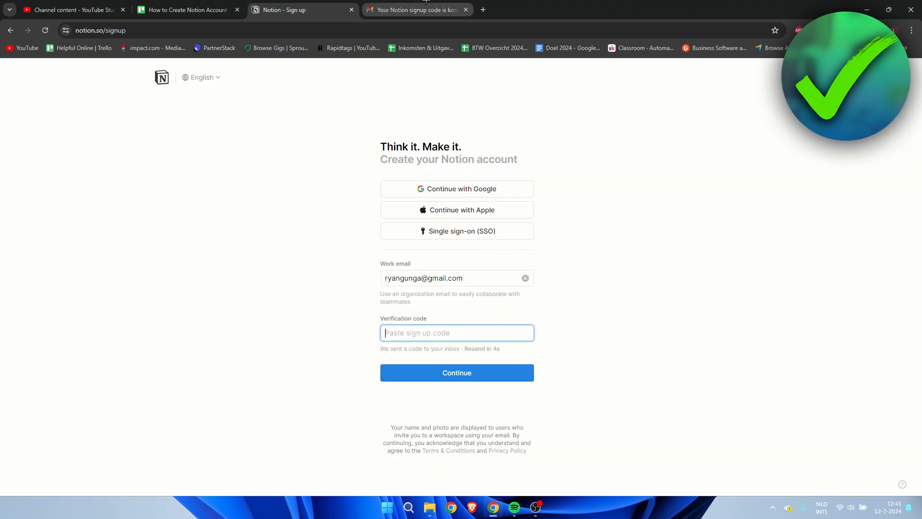
left_click(415, 10)
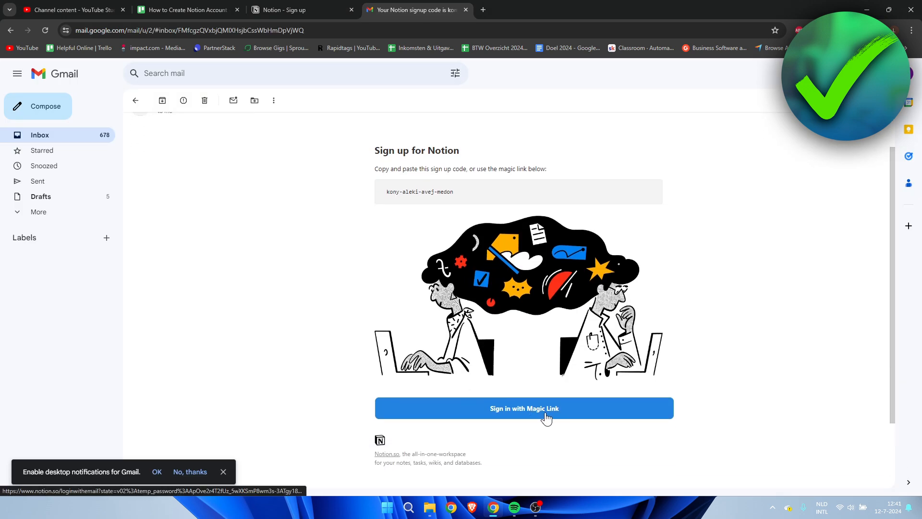
mouse_move(462, 191)
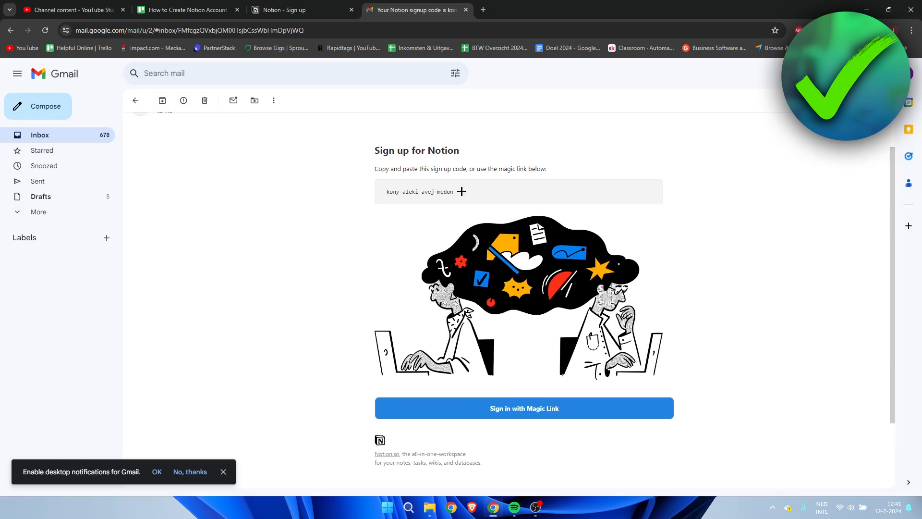
left_click(301, 10)
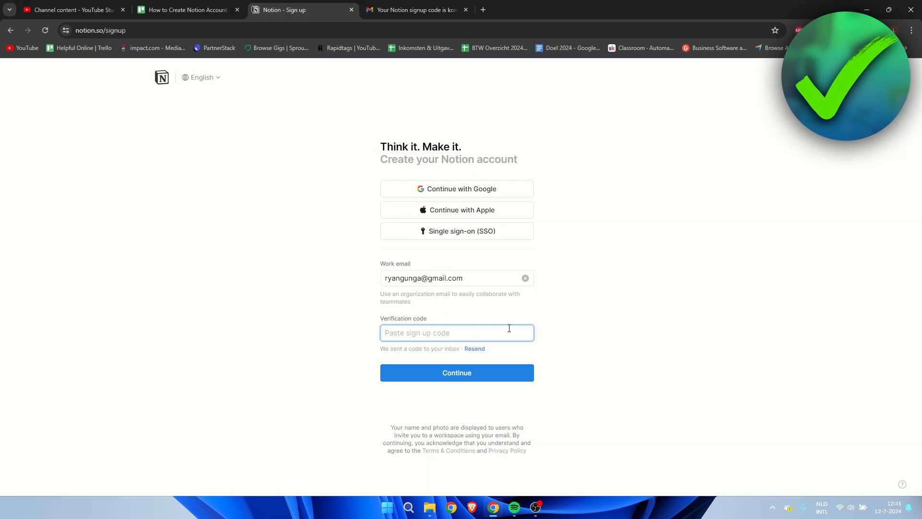
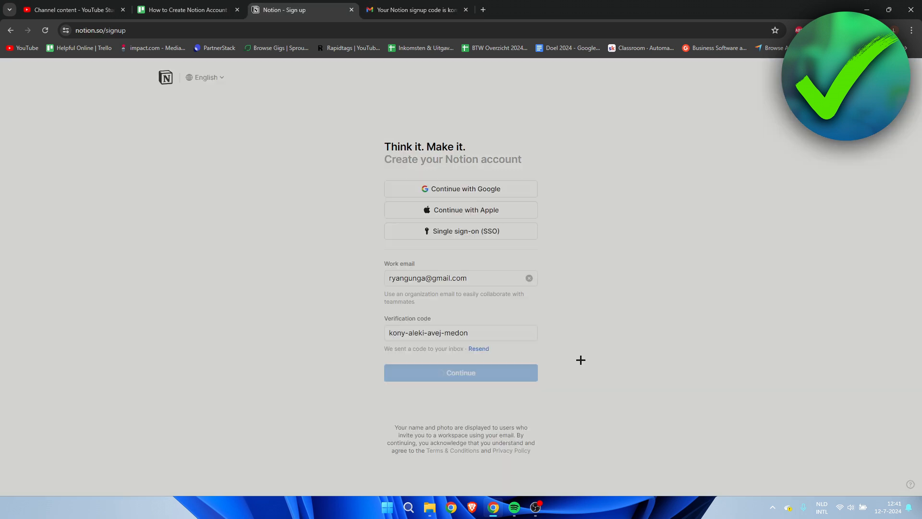
Verify the code, add a profile photo, and opt out of marketing emails.
left_click(461, 372)
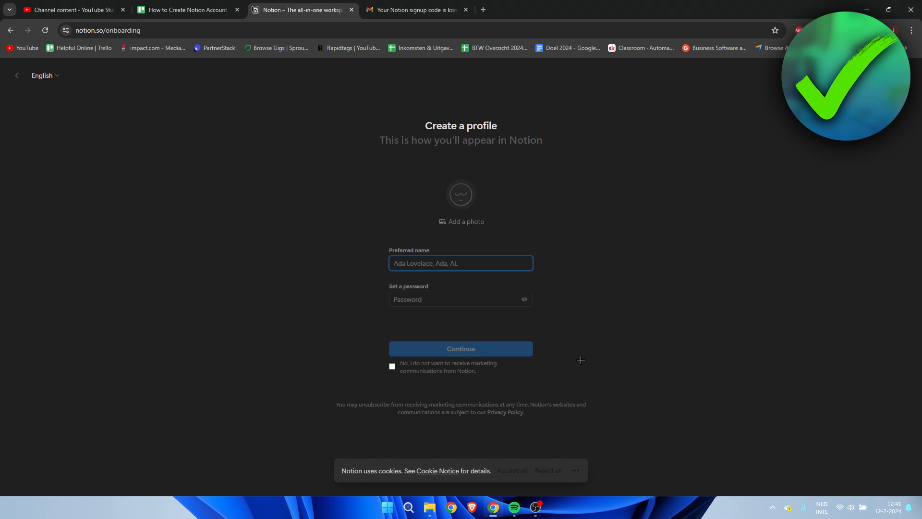
mouse_move(461, 194)
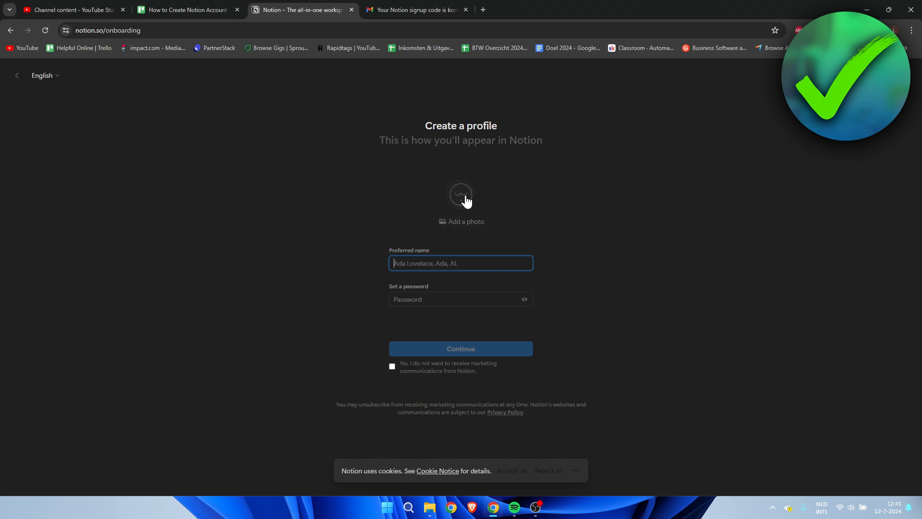
mouse_move(458, 218)
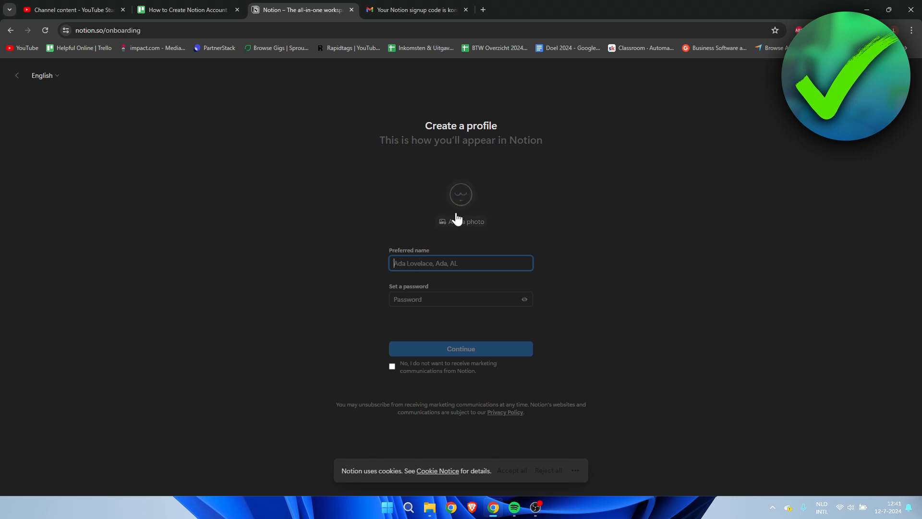
left_click(461, 194)
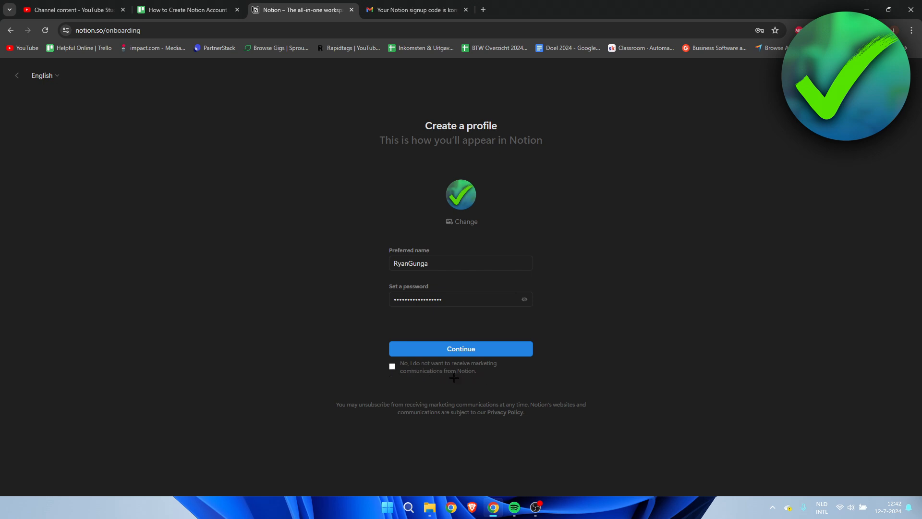
mouse_move(392, 418)
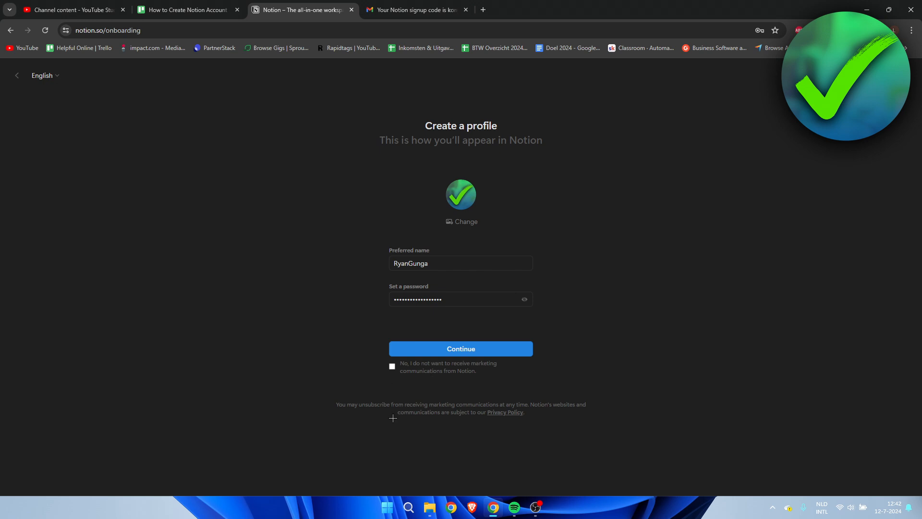
mouse_move(579, 408)
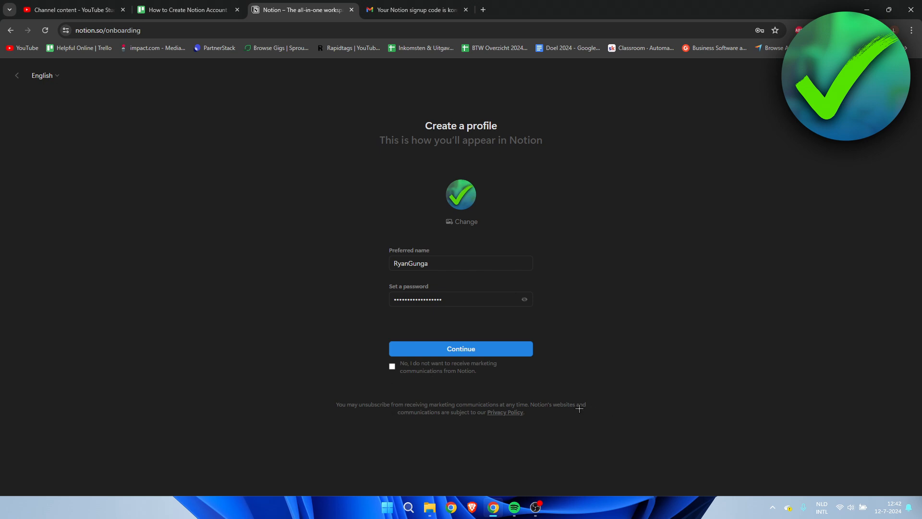
left_click(392, 366)
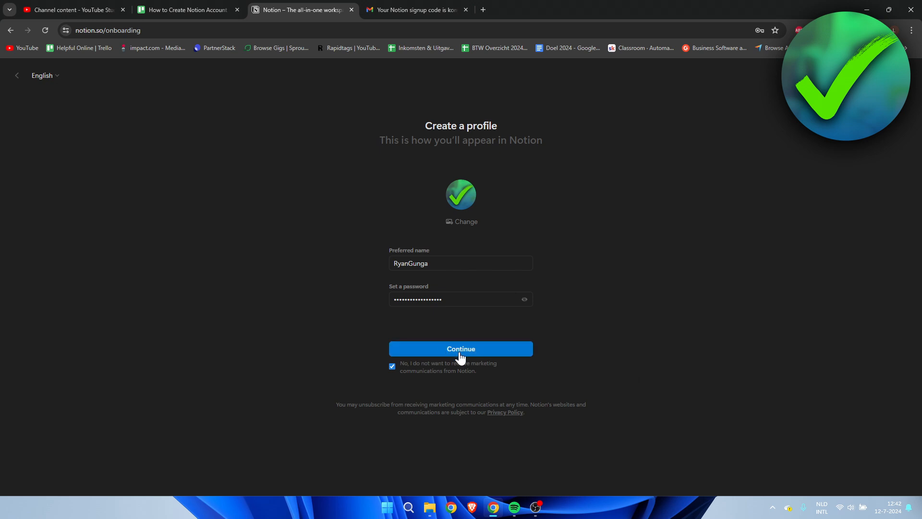
Confirm the profile and choose 'For personal use' for the workspace.
left_click(461, 348)
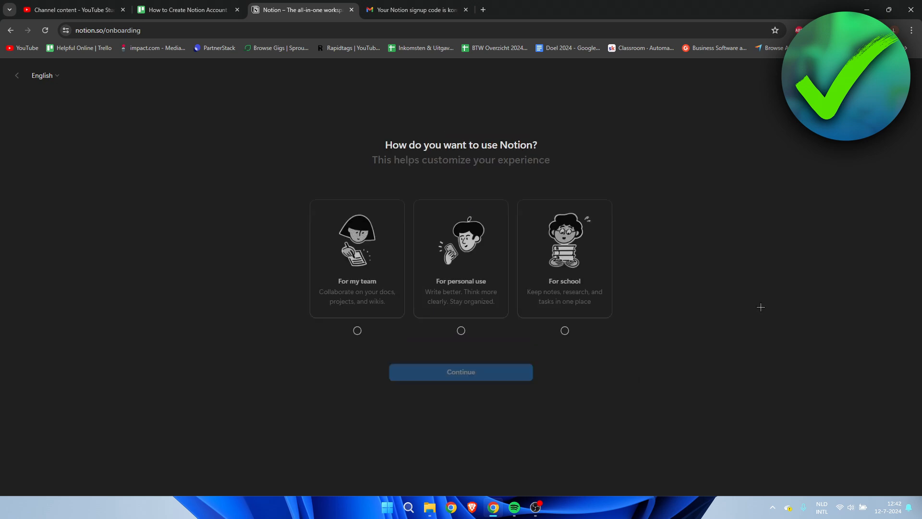
mouse_move(302, 264)
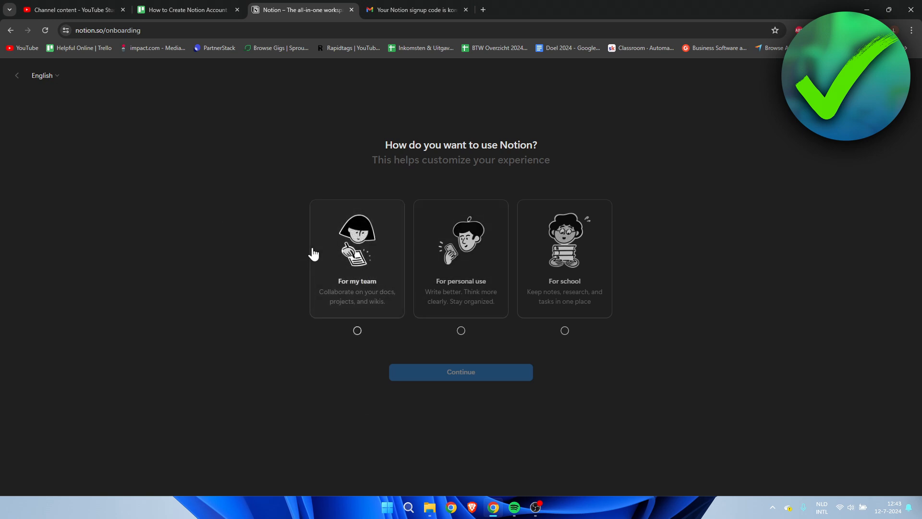
mouse_move(316, 249)
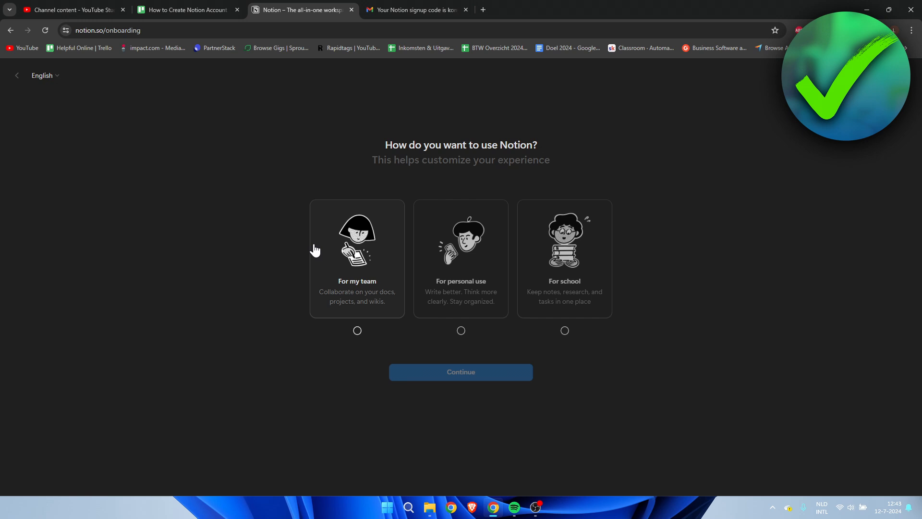
mouse_move(357, 295)
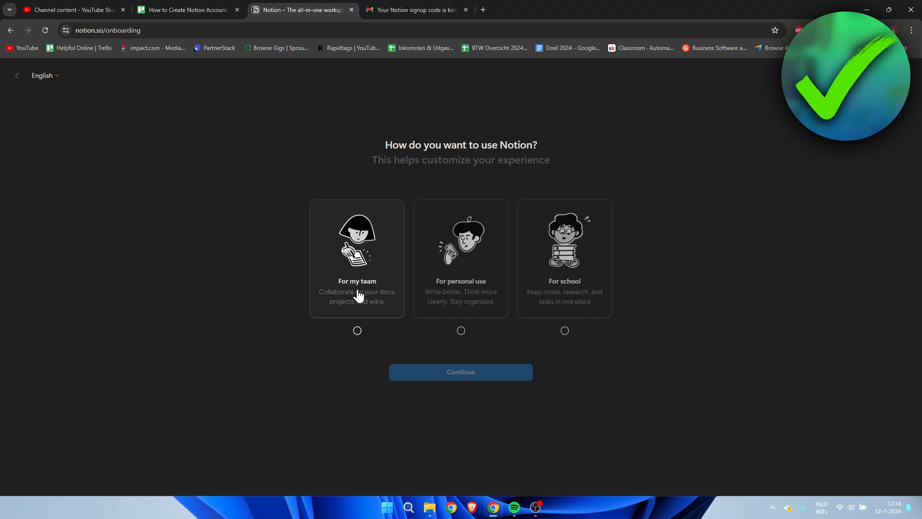
mouse_move(584, 288)
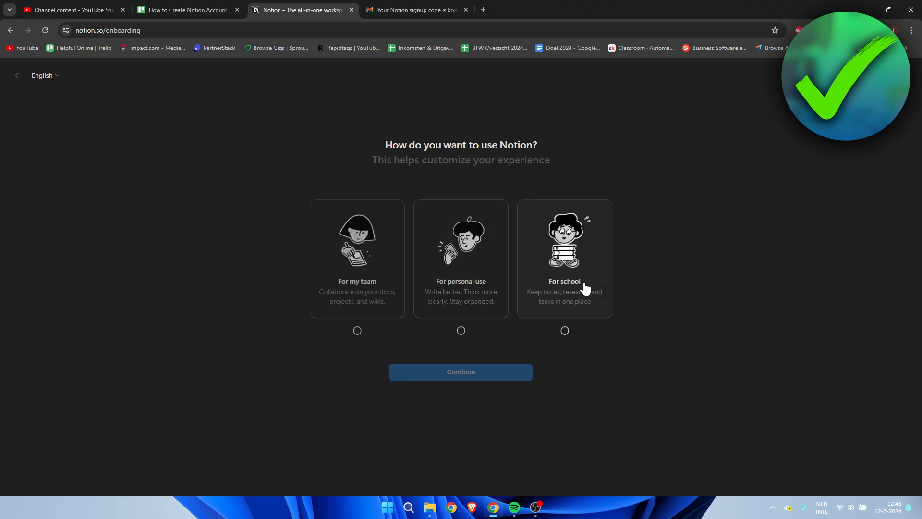
mouse_move(346, 315)
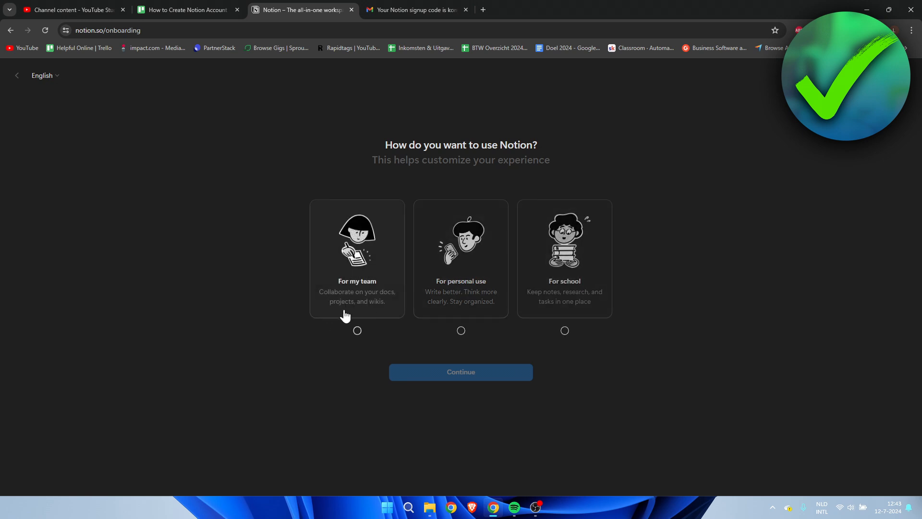
mouse_move(391, 312)
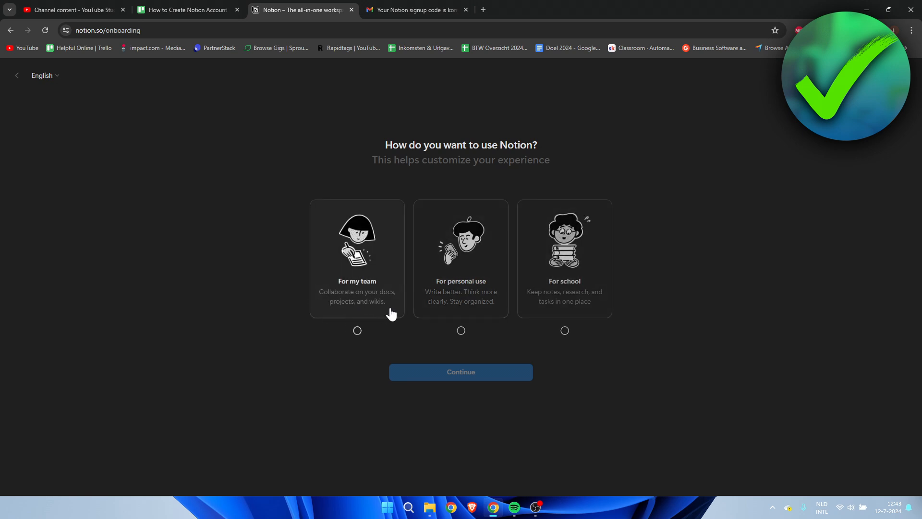
mouse_move(452, 307)
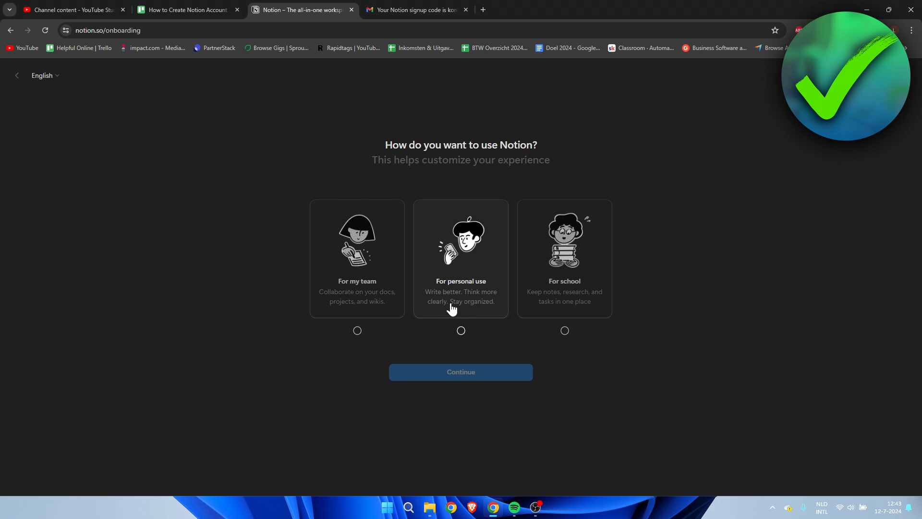
mouse_move(459, 316)
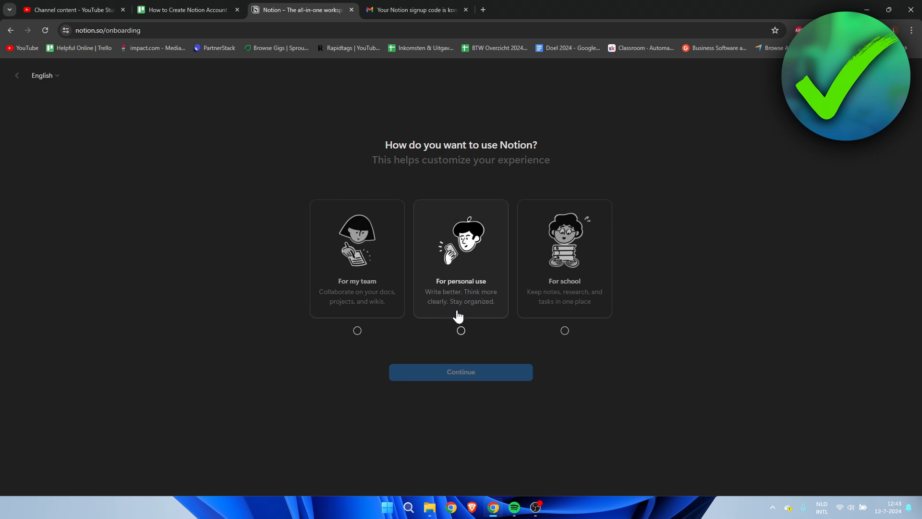
mouse_move(551, 304)
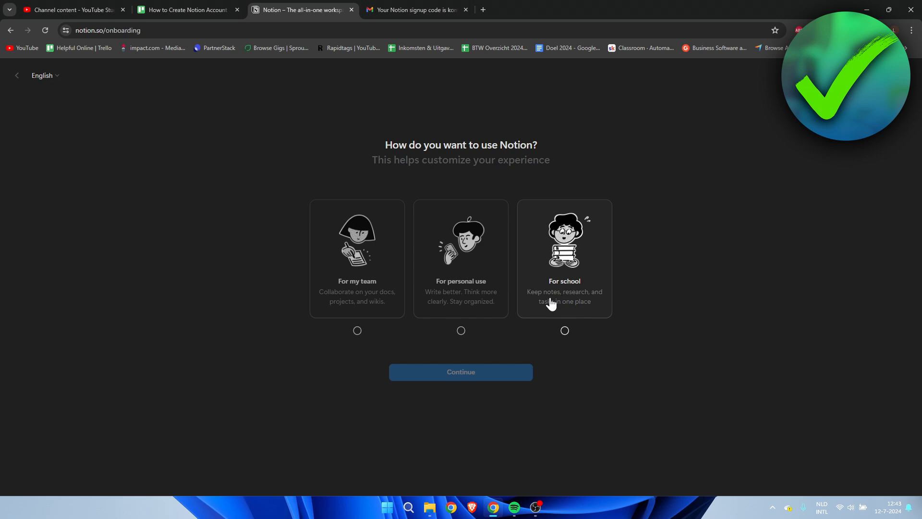
mouse_move(628, 293)
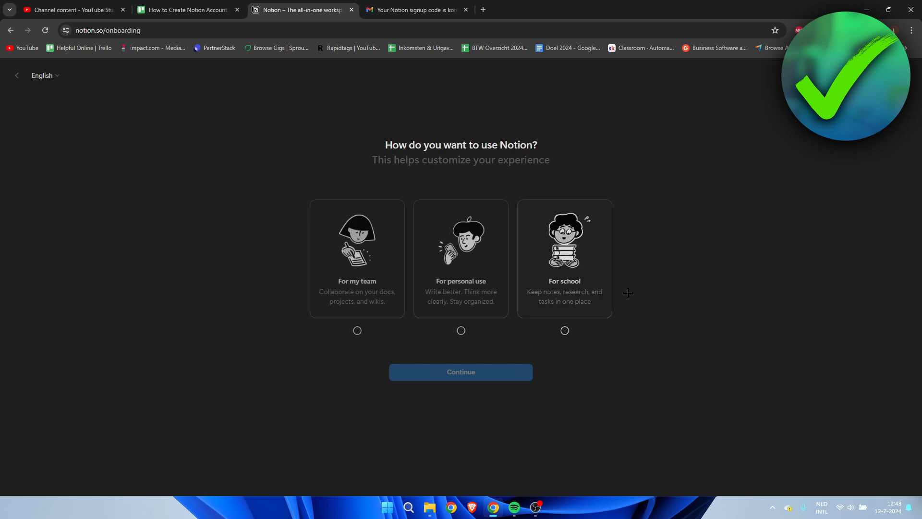
mouse_move(395, 307)
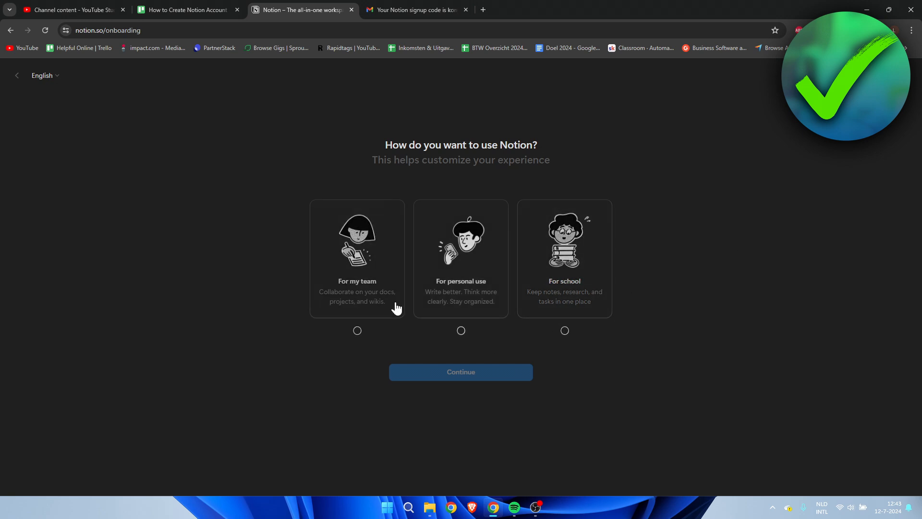
mouse_move(519, 321)
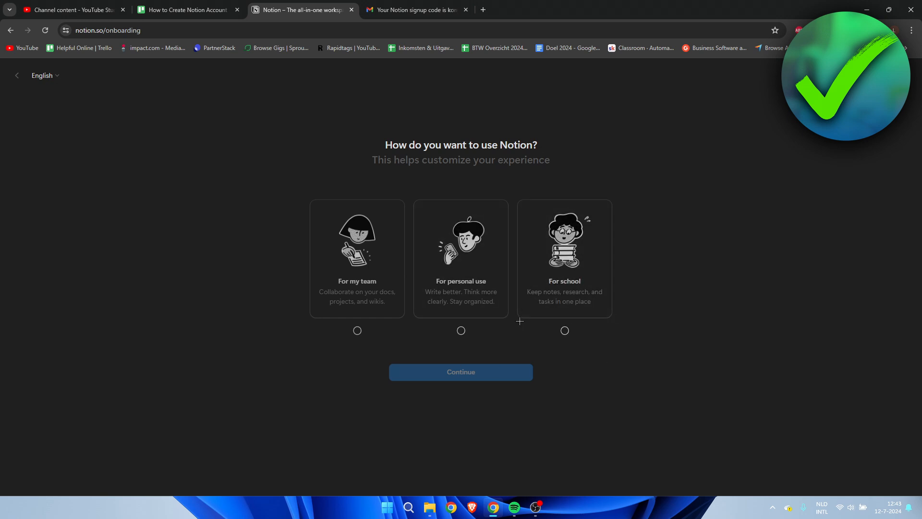
left_click(461, 259)
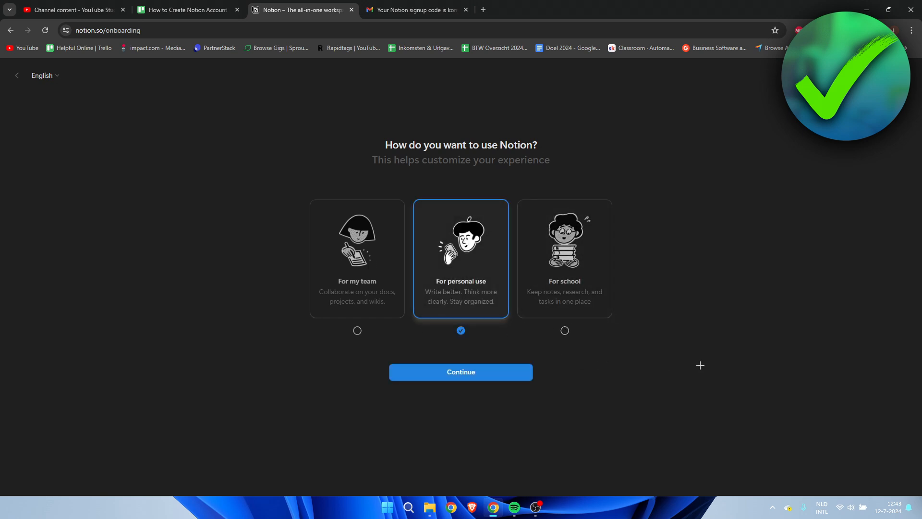
mouse_move(460, 371)
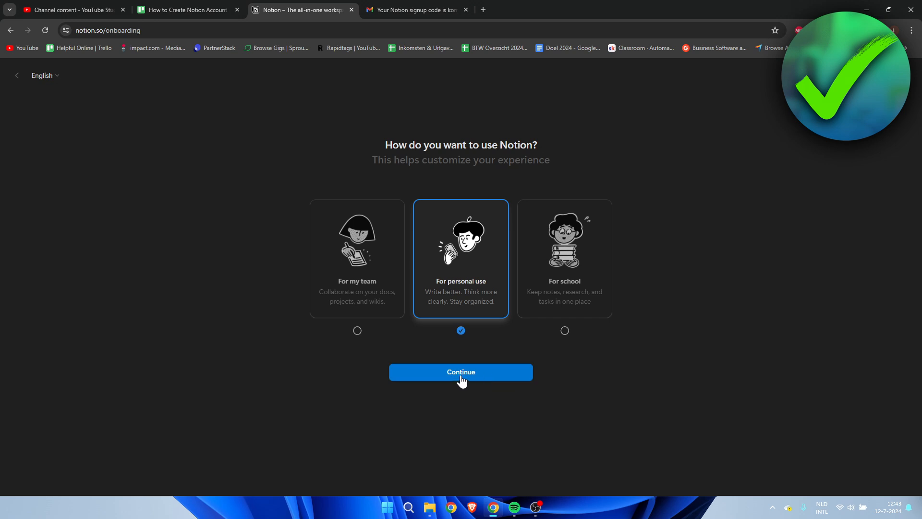
Pick To-do list, Project tracking and Personal finance as interests.
left_click(461, 372)
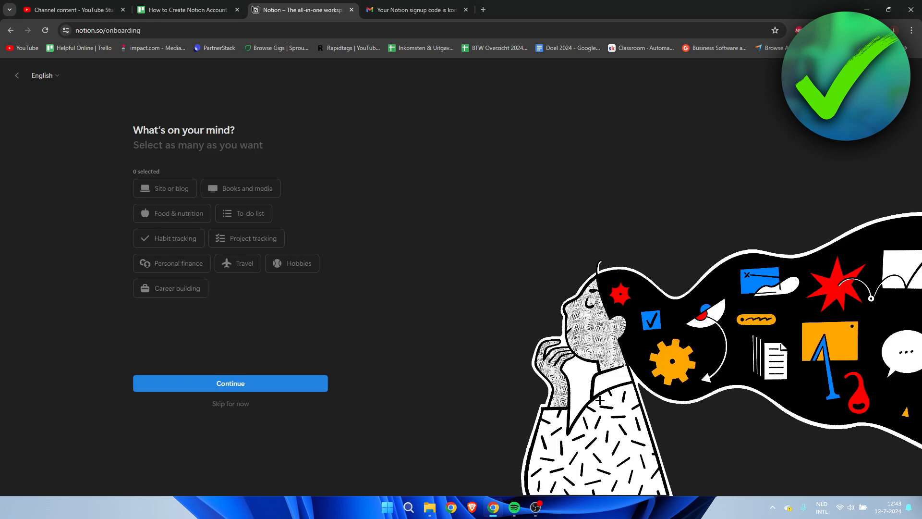
mouse_move(143, 140)
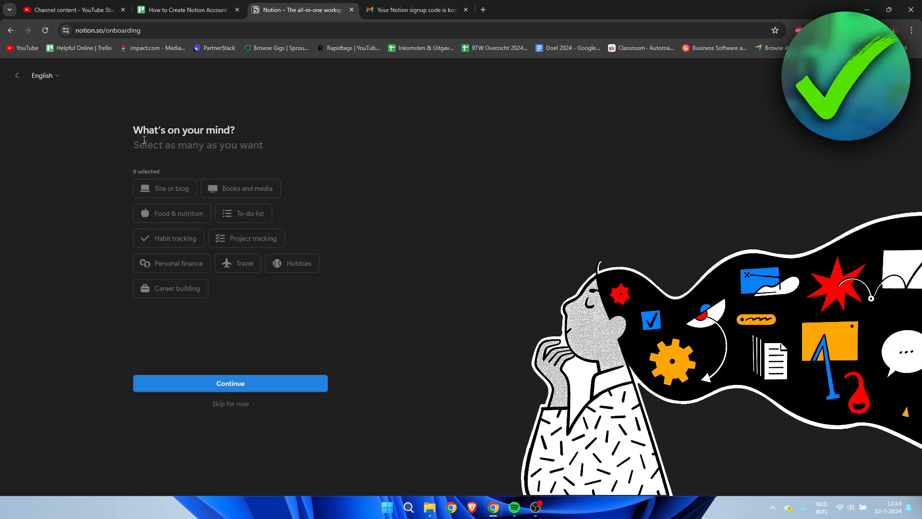
mouse_move(171, 238)
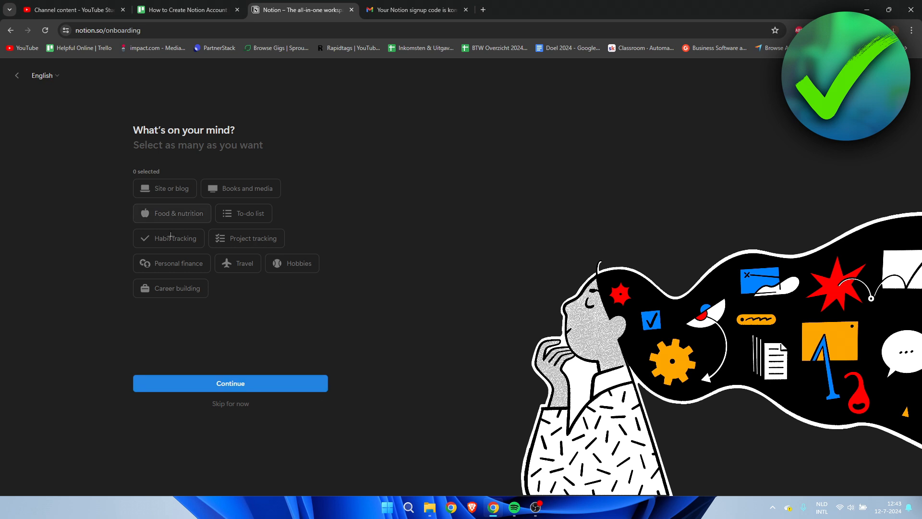
mouse_move(238, 155)
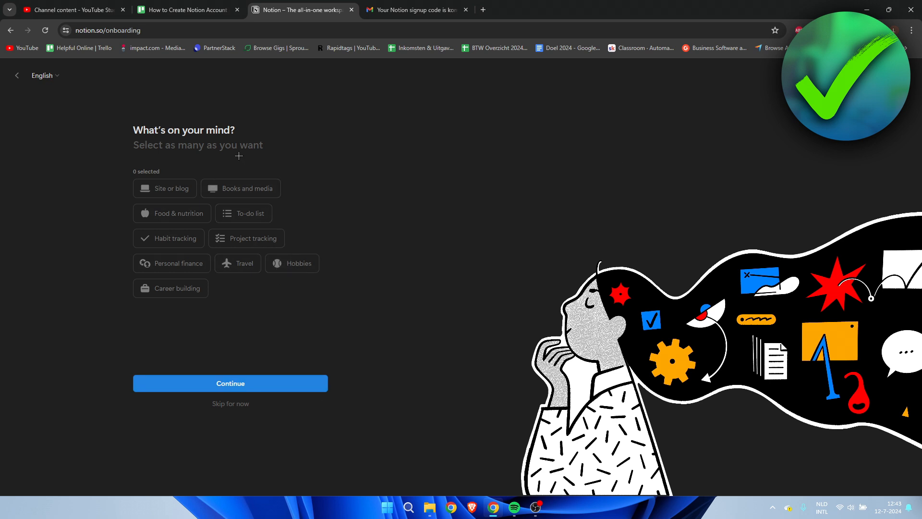
mouse_move(256, 149)
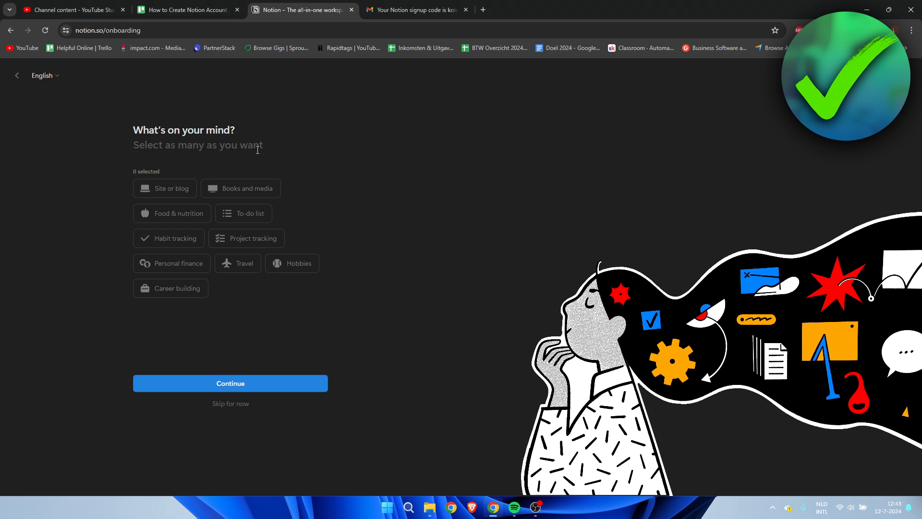
mouse_move(345, 204)
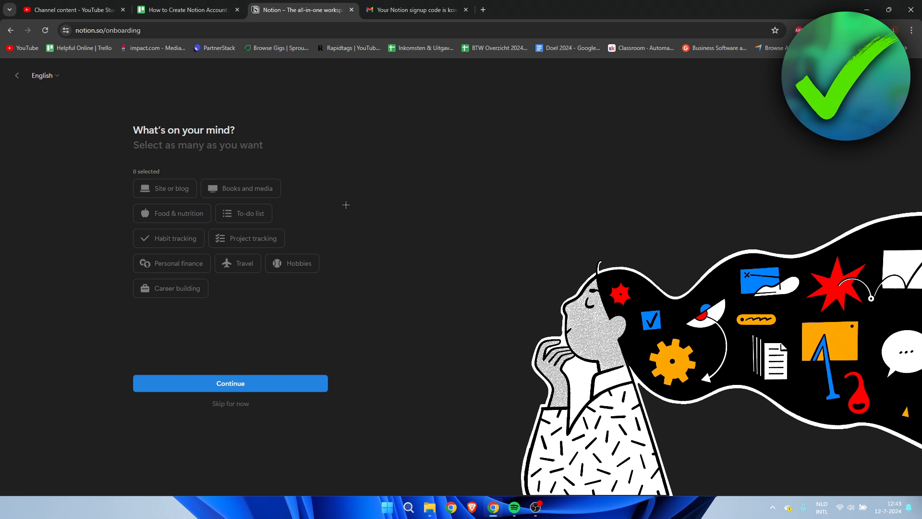
left_click(243, 212)
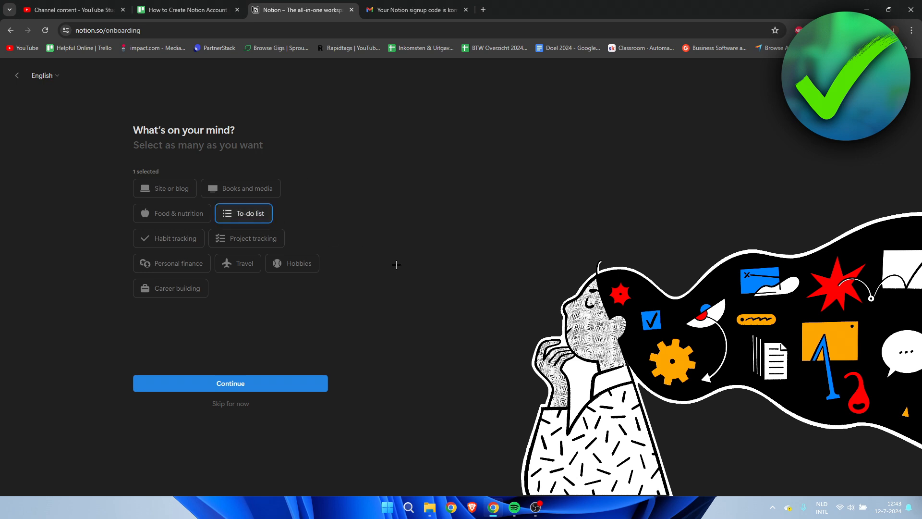
left_click(246, 238)
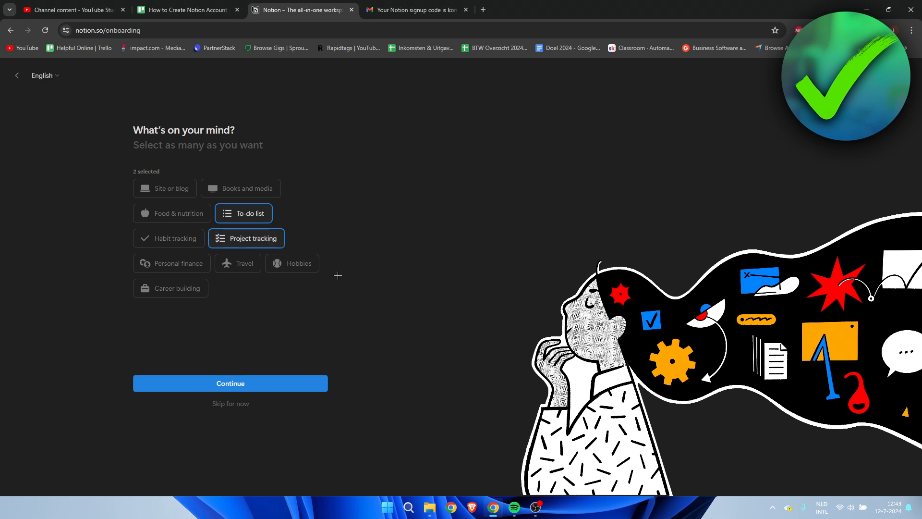
left_click(171, 263)
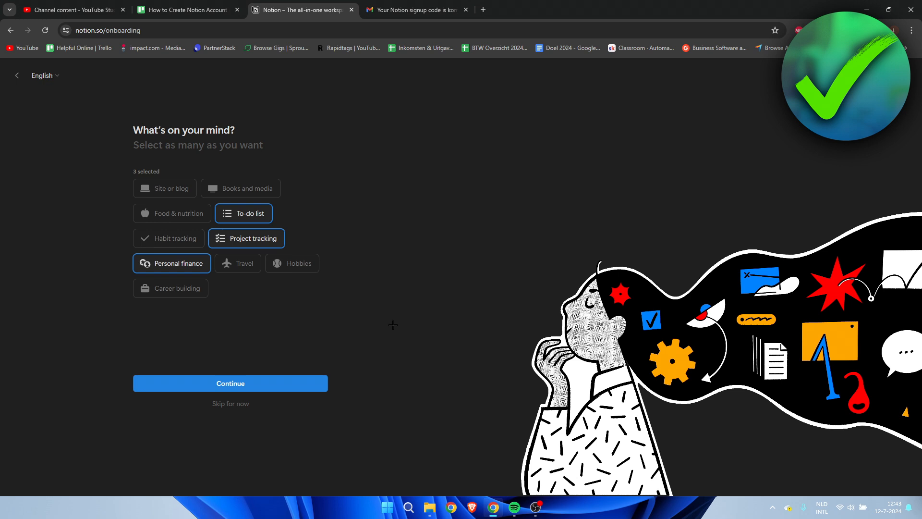
mouse_move(276, 385)
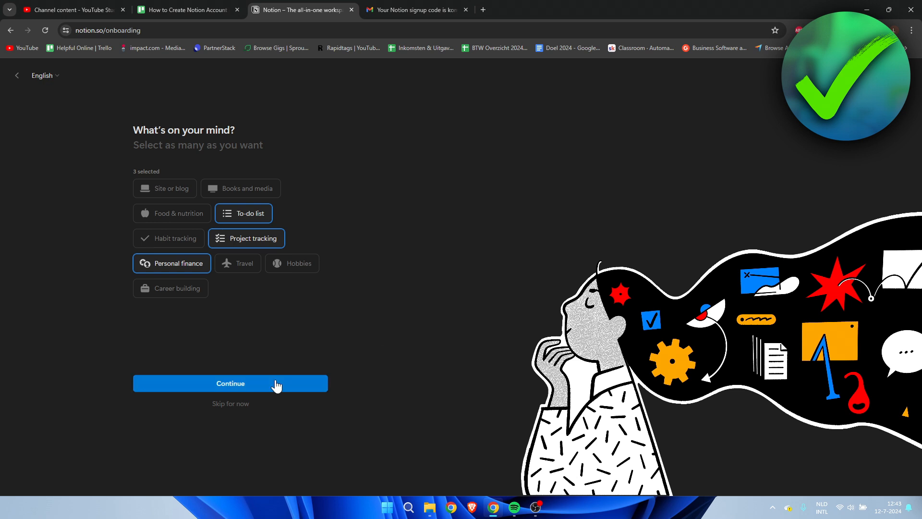
mouse_move(230, 403)
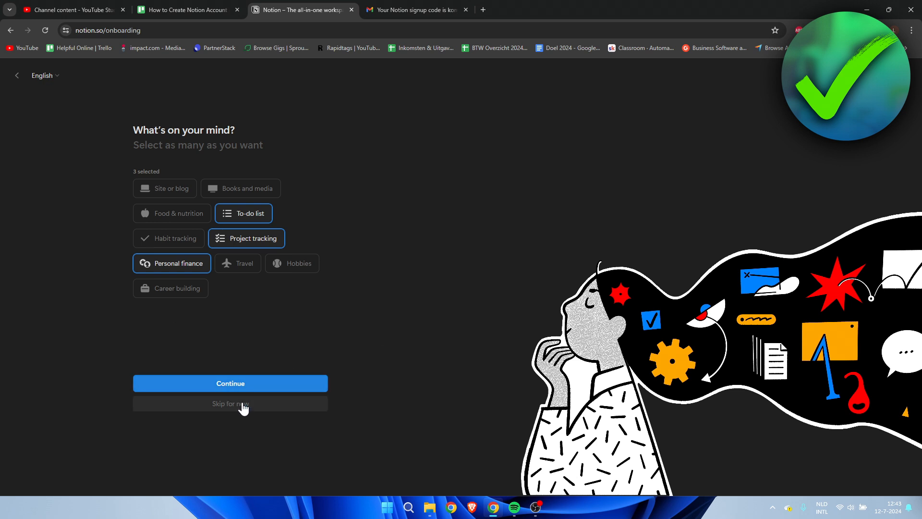
mouse_move(230, 383)
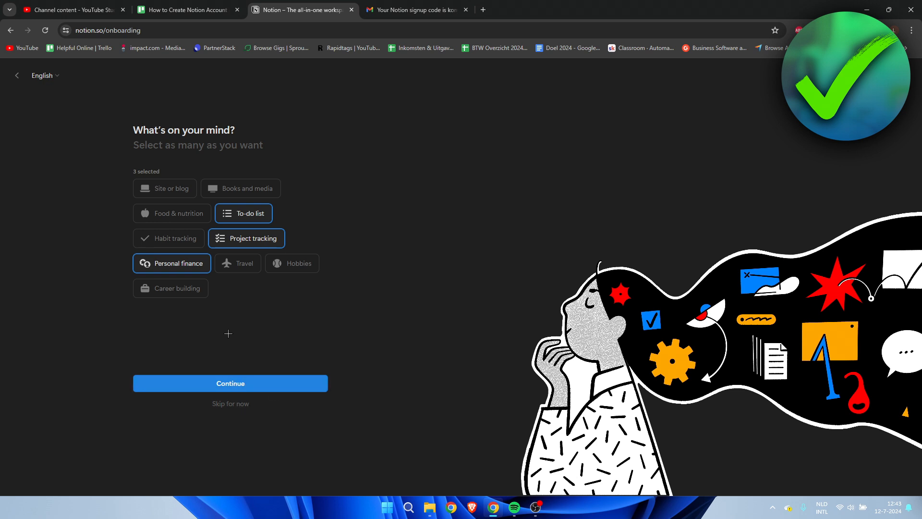
mouse_move(230, 363)
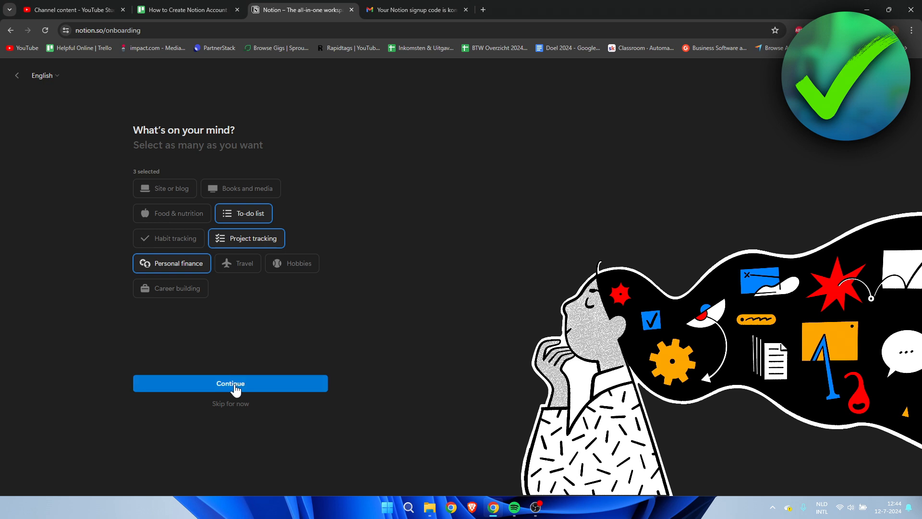
Submit the chosen interests to finish onboarding and open Getting Started.
left_click(230, 383)
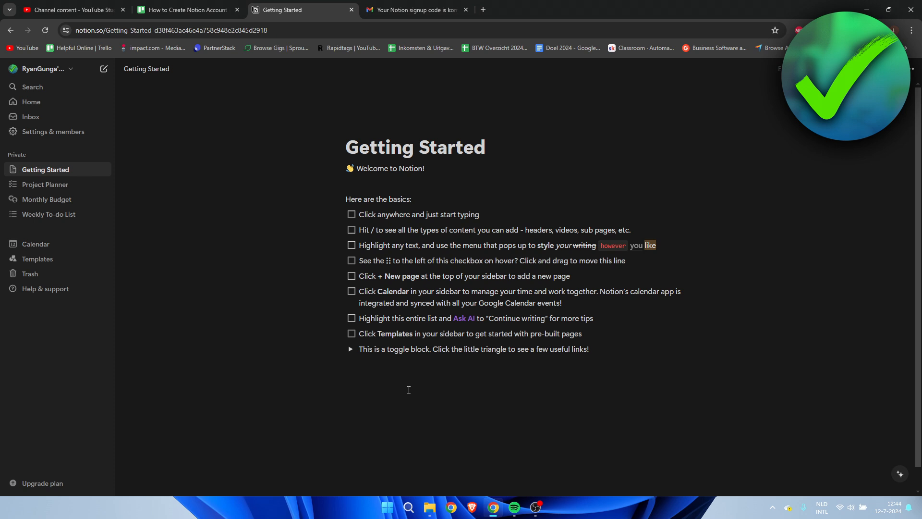
mouse_move(353, 220)
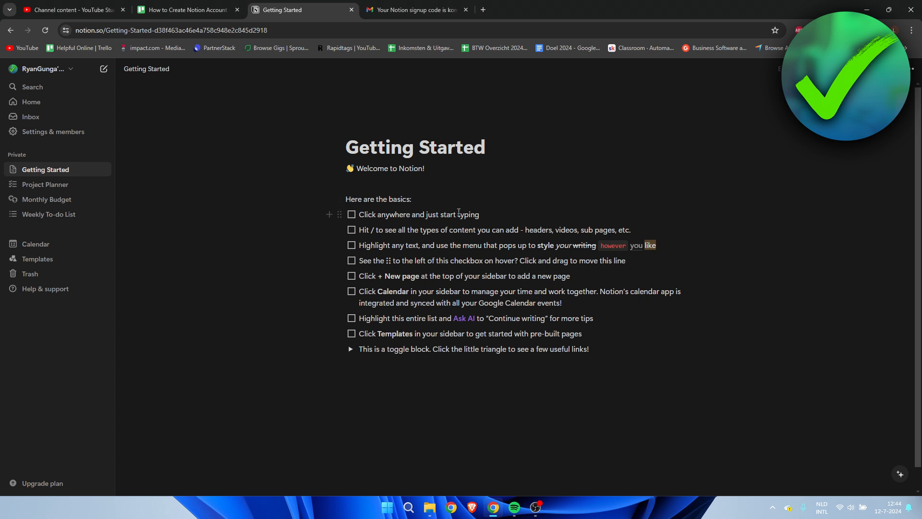
mouse_move(328, 364)
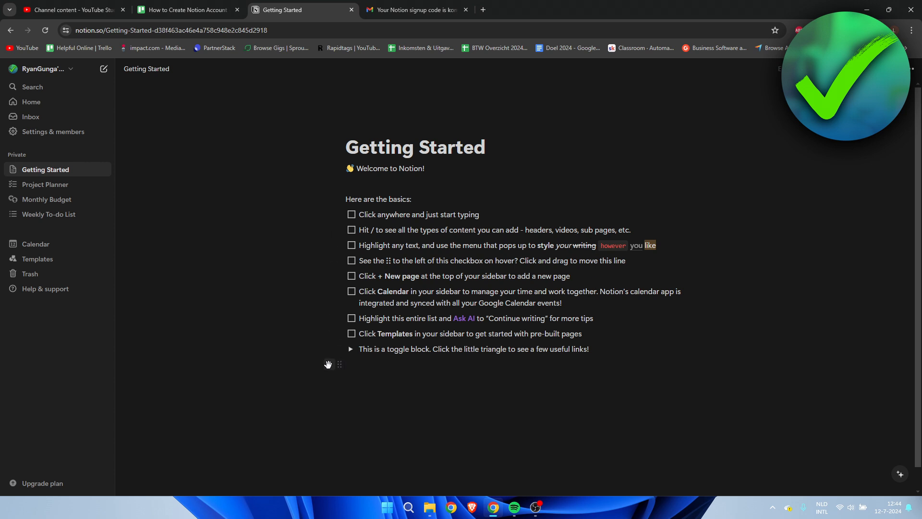
mouse_move(160, 207)
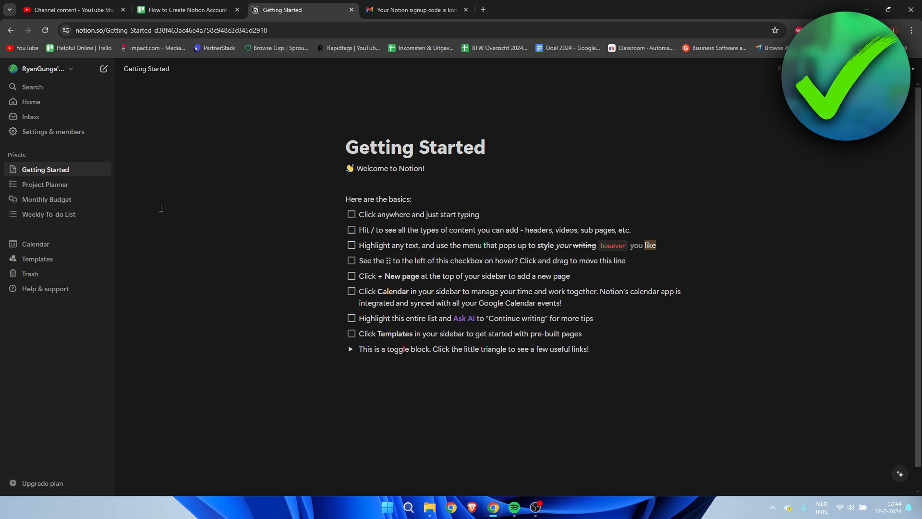
Browse Home, Project Planner and Monthly Budget, ending on Weekly To-do List.
left_click(30, 101)
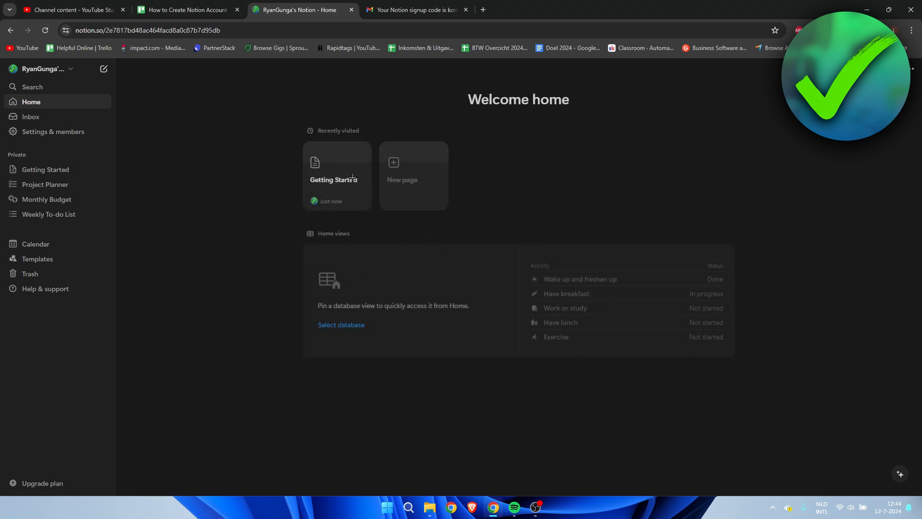
left_click(45, 184)
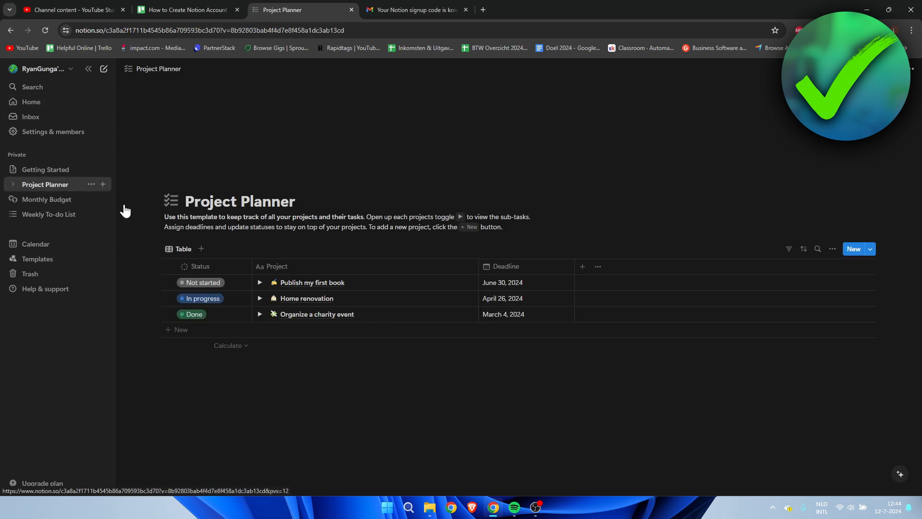
left_click(47, 198)
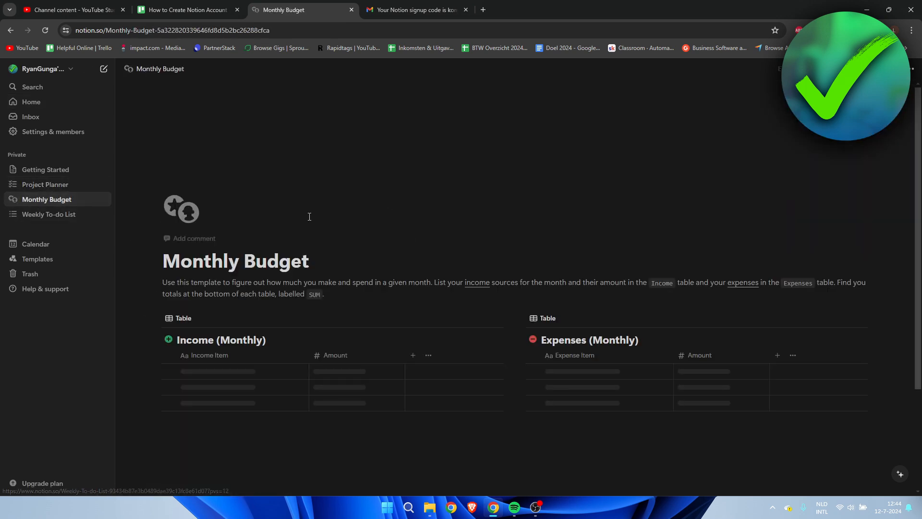
left_click(49, 214)
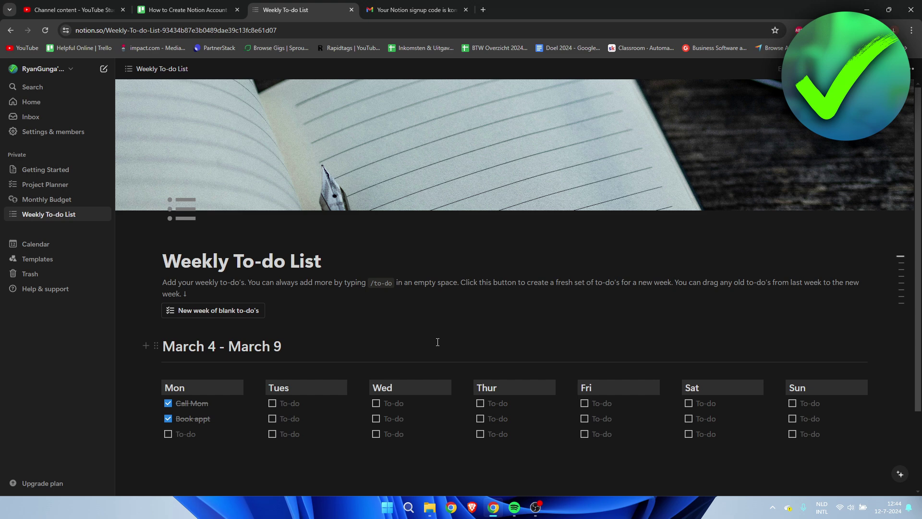
mouse_move(456, 264)
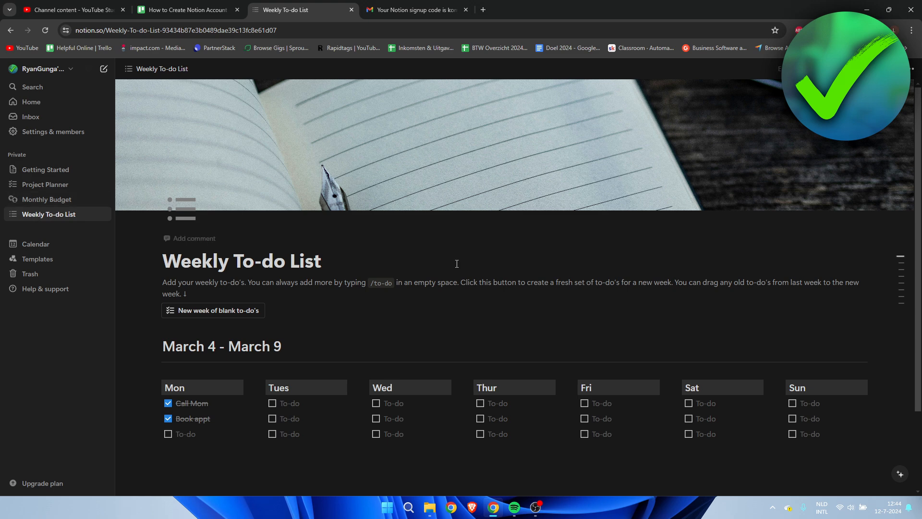